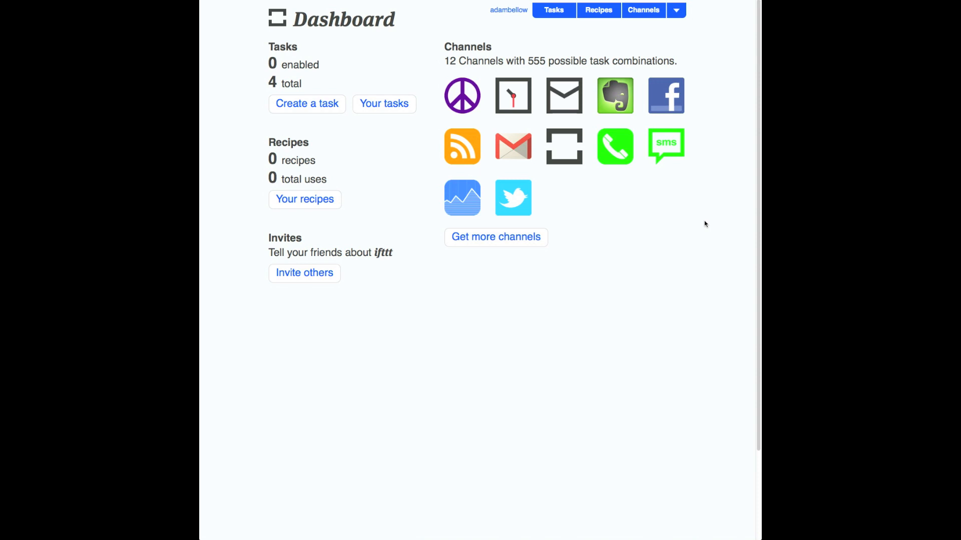
mouse_move(585, 31)
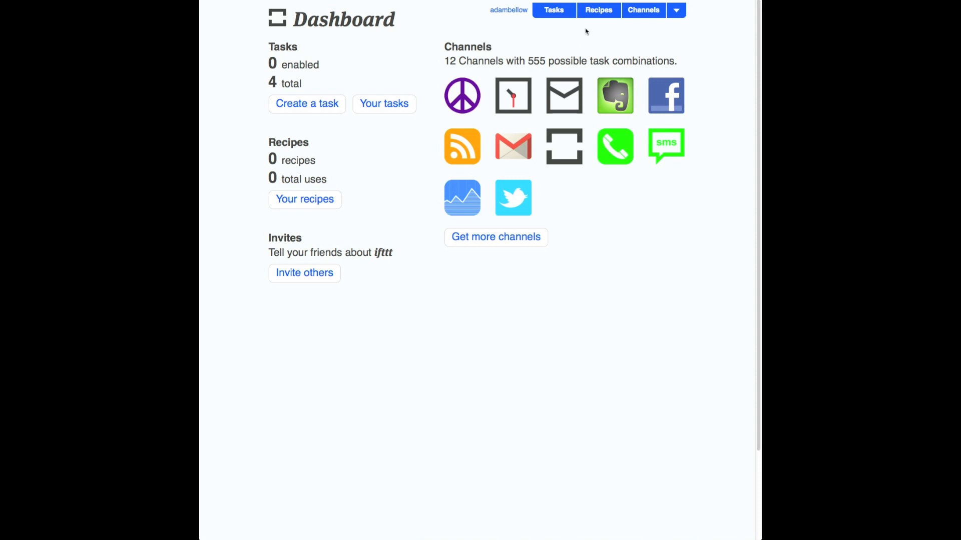
mouse_move(597, 25)
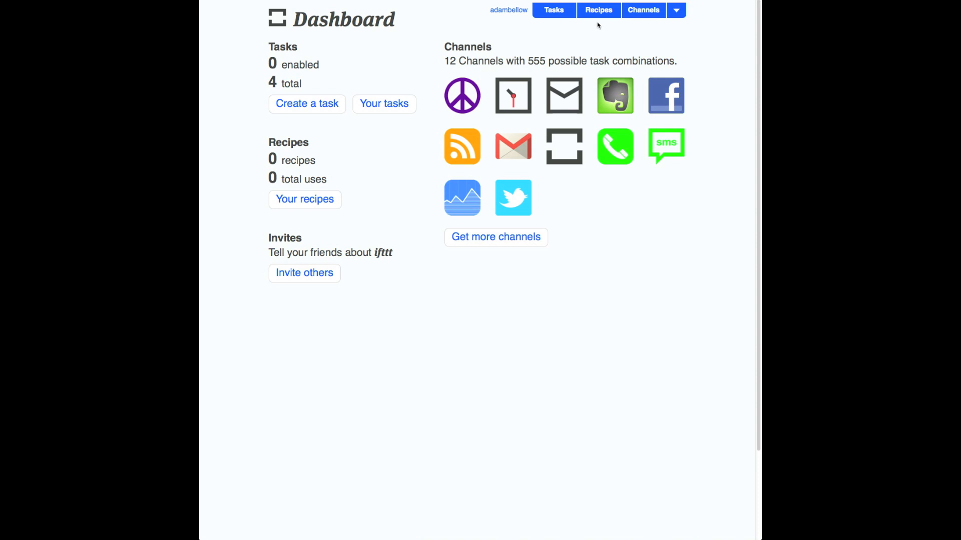
Step: Go to the Recipes catalogue of shared recipes from the top navigation
click(598, 10)
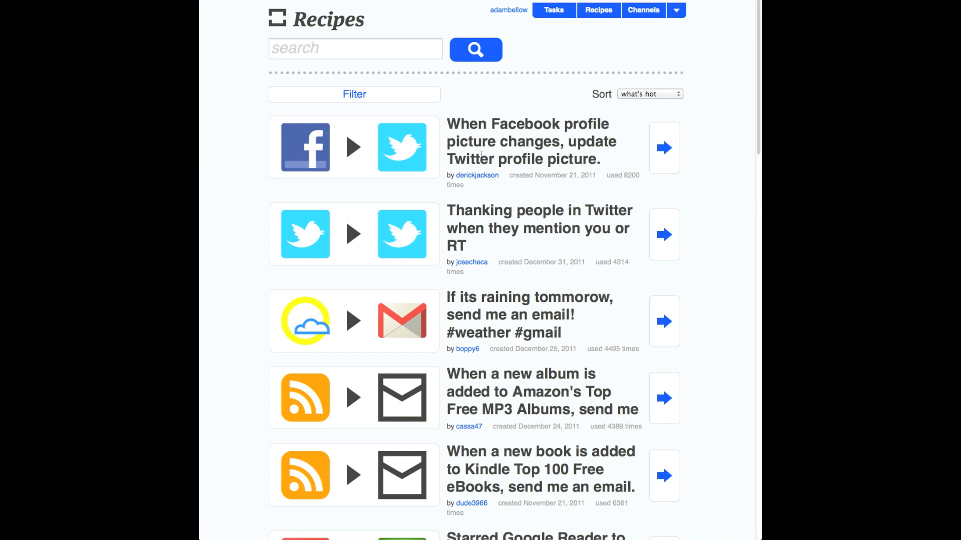
mouse_move(323, 164)
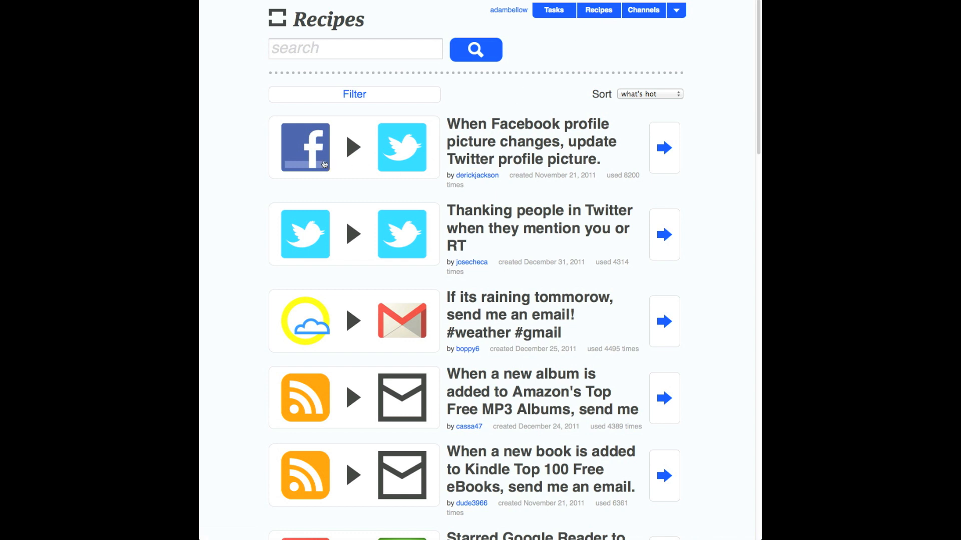
mouse_move(407, 152)
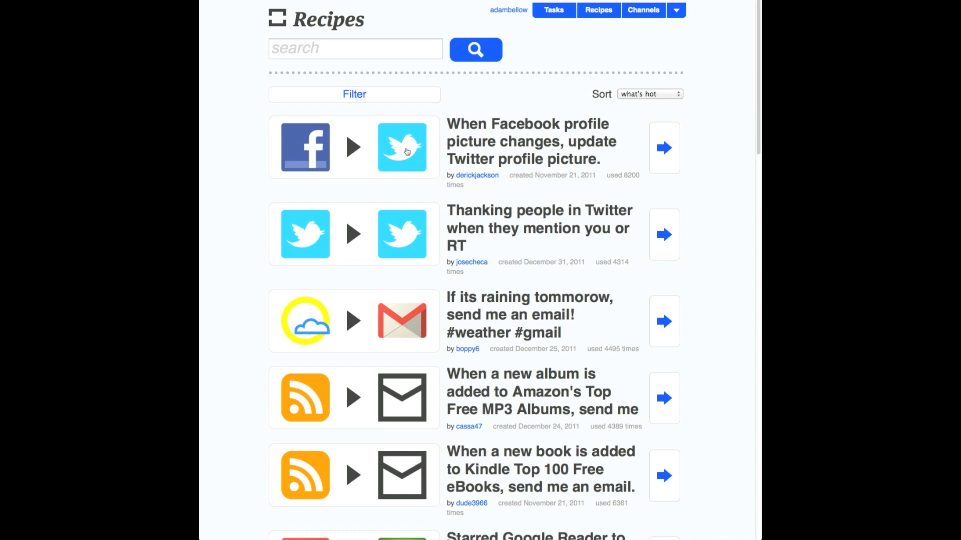
mouse_move(405, 151)
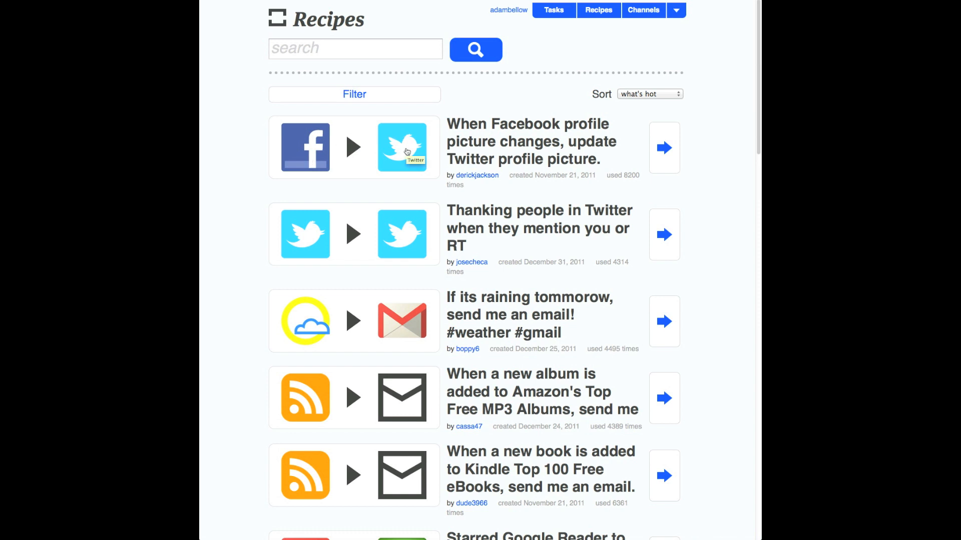
mouse_move(304, 238)
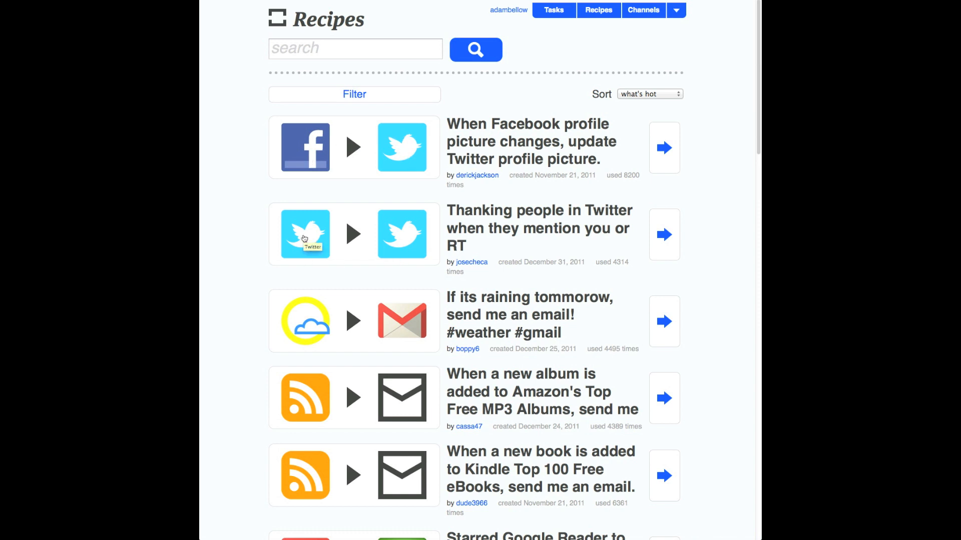
mouse_move(403, 214)
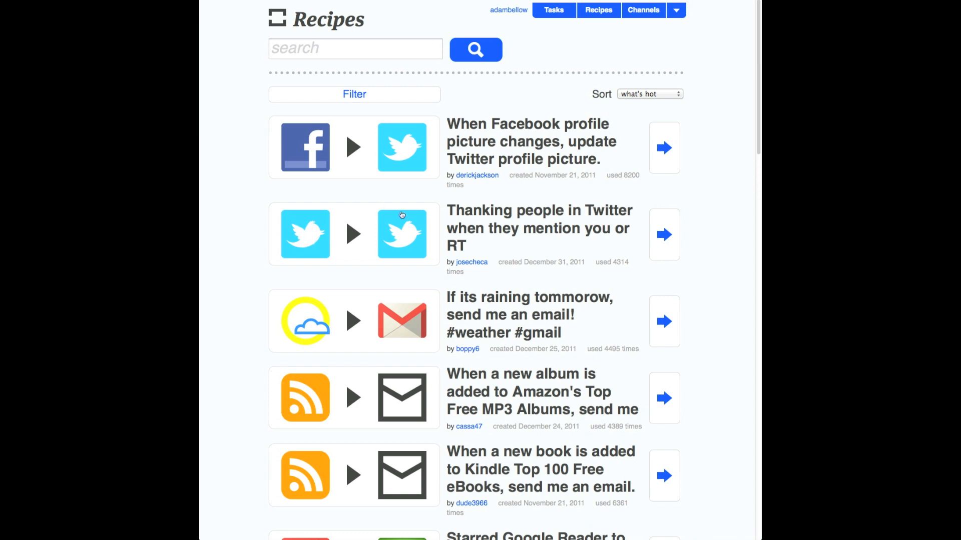
mouse_move(402, 232)
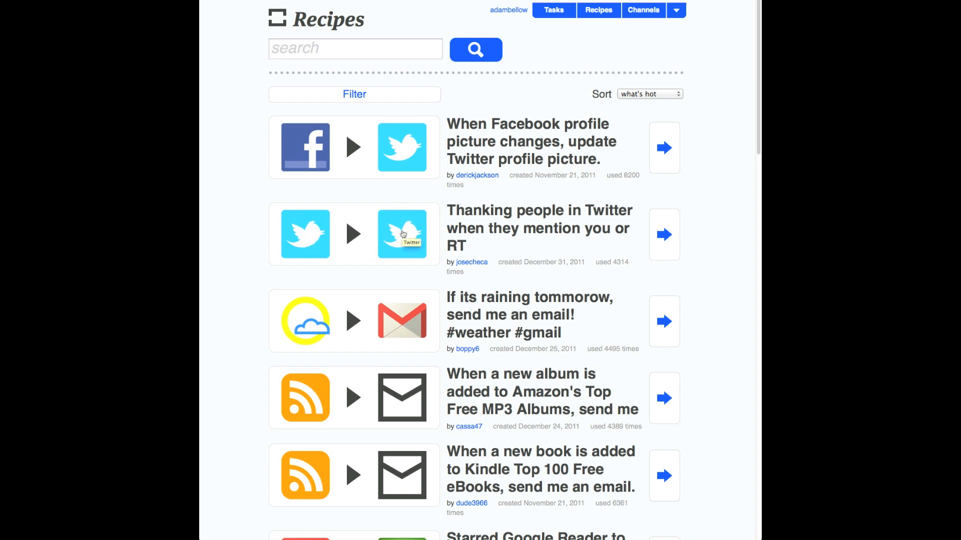
Step: Browse down through the popular shared recipes
scroll(down, 3)
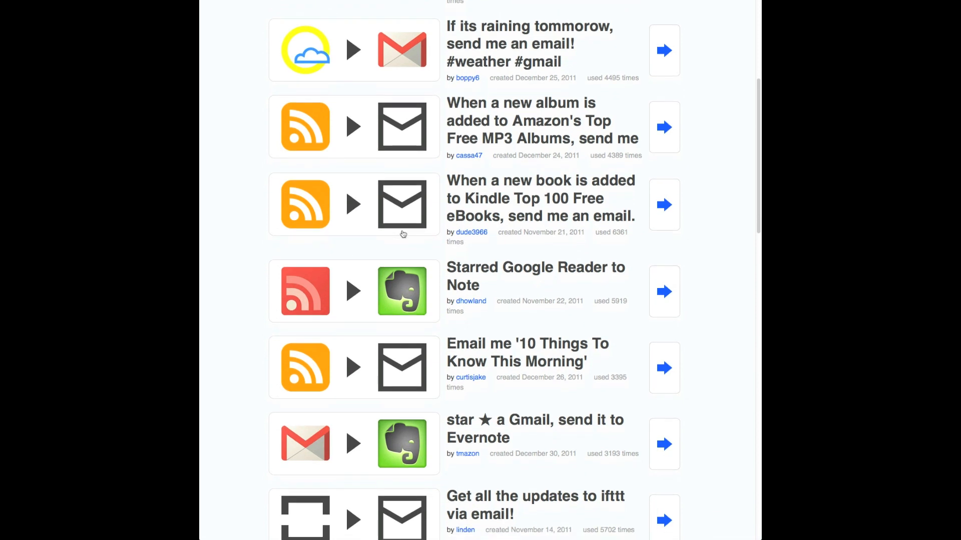
mouse_move(403, 59)
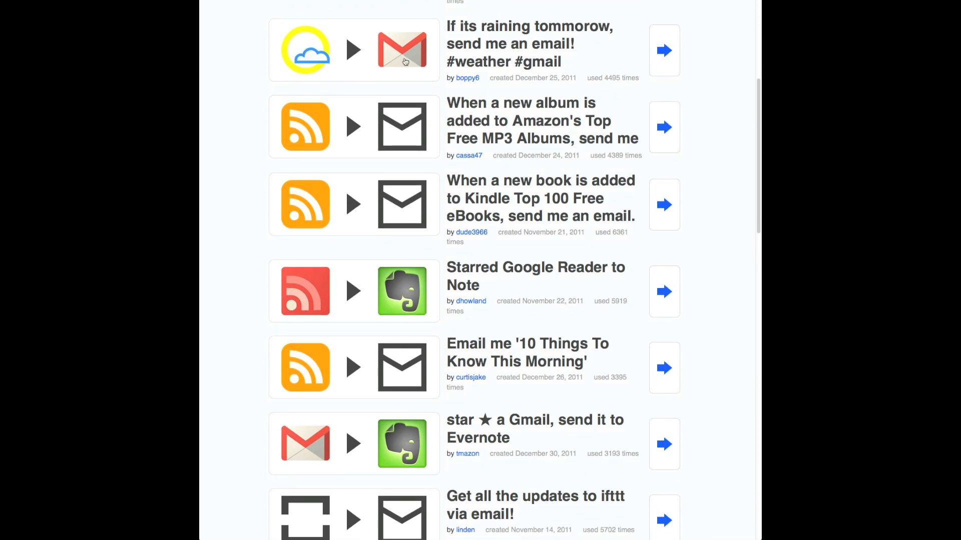
mouse_move(413, 52)
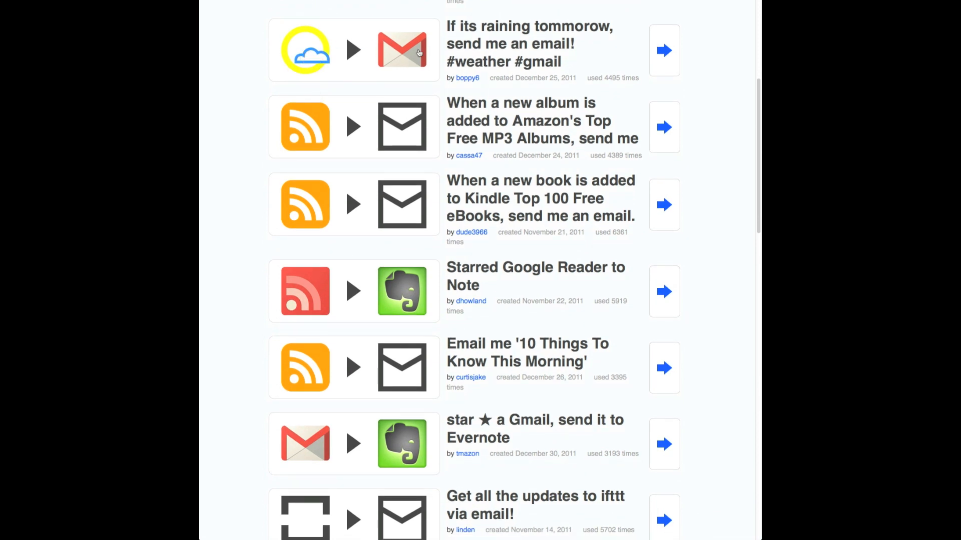
mouse_move(417, 52)
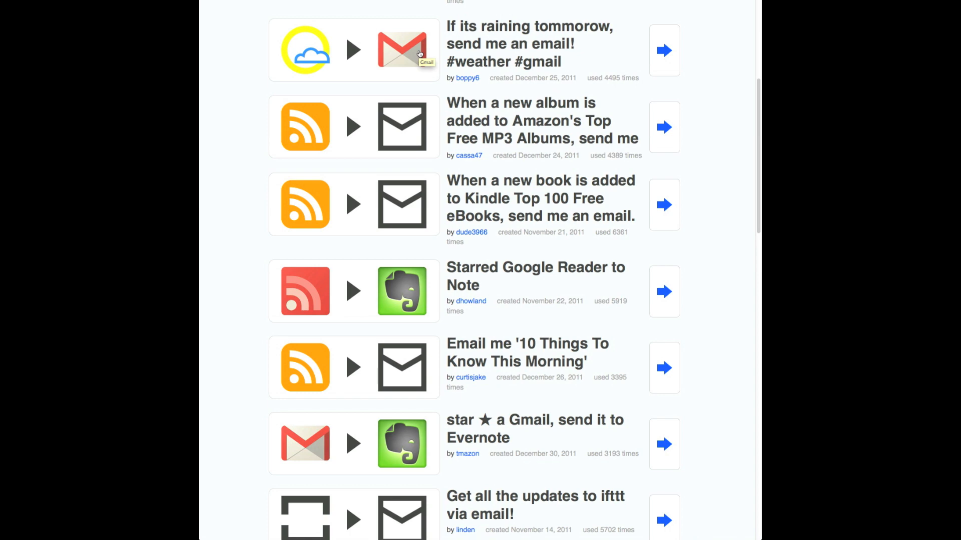
scroll(down, 3)
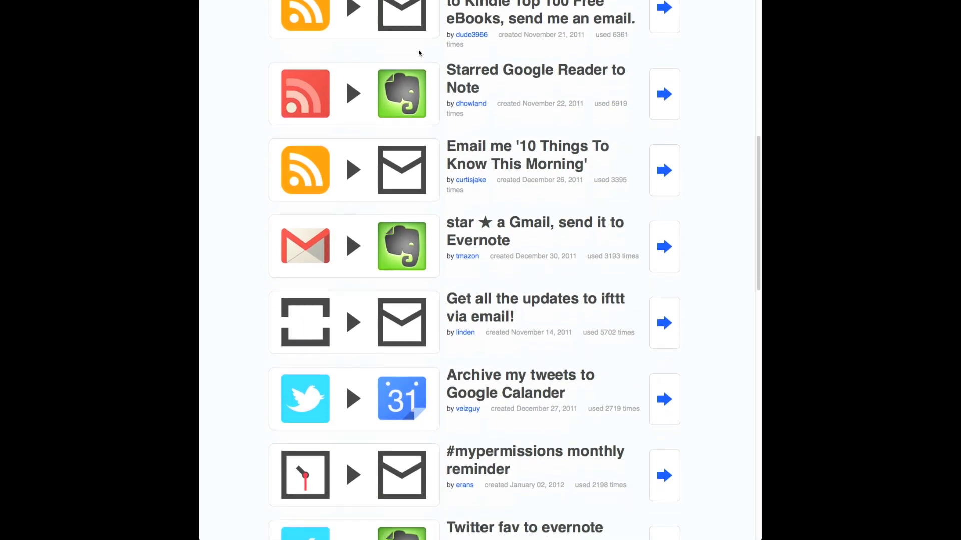
scroll(down, 3)
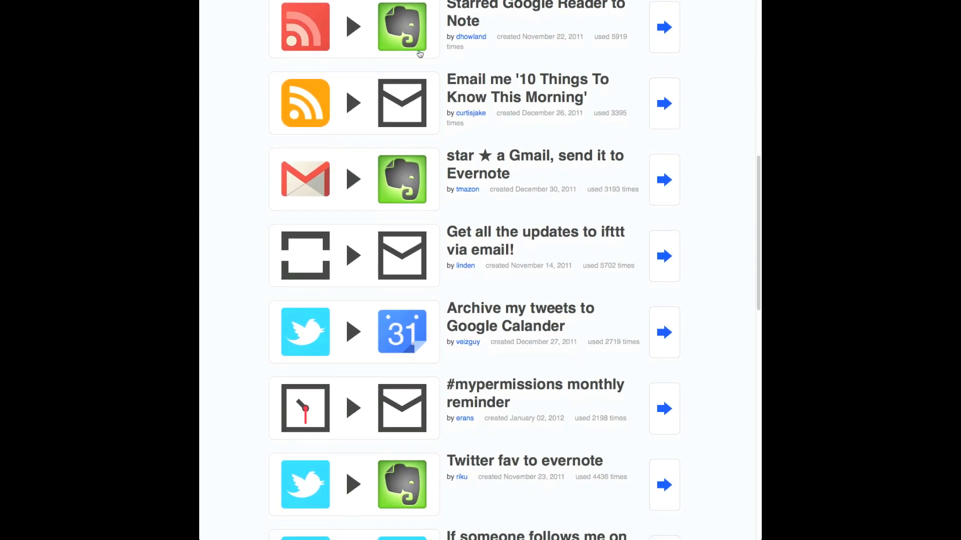
mouse_move(299, 190)
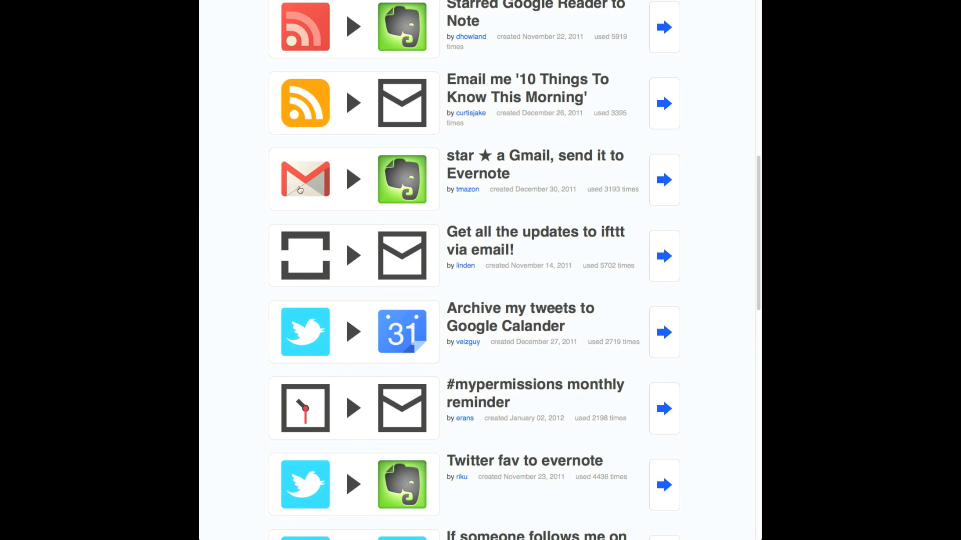
mouse_move(421, 194)
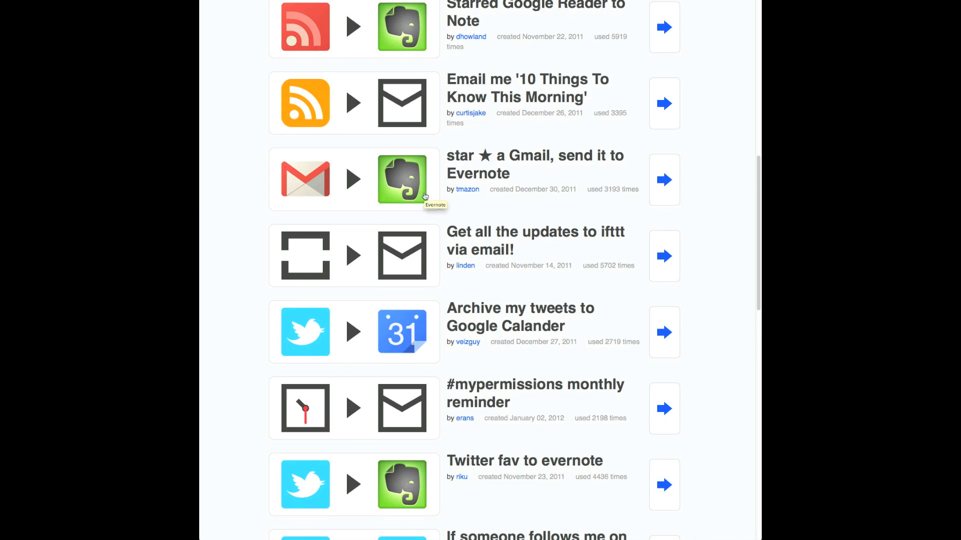
scroll(down, 3)
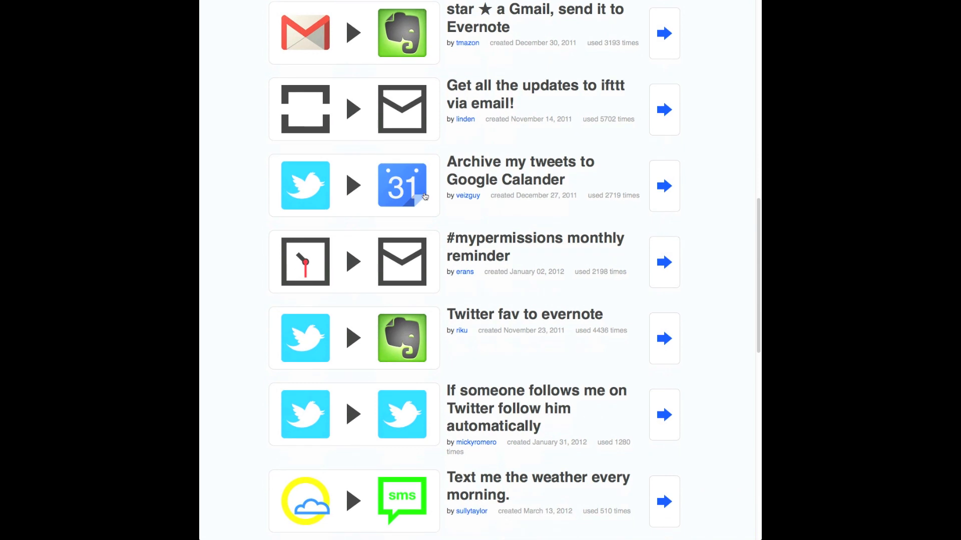
scroll(down, 3)
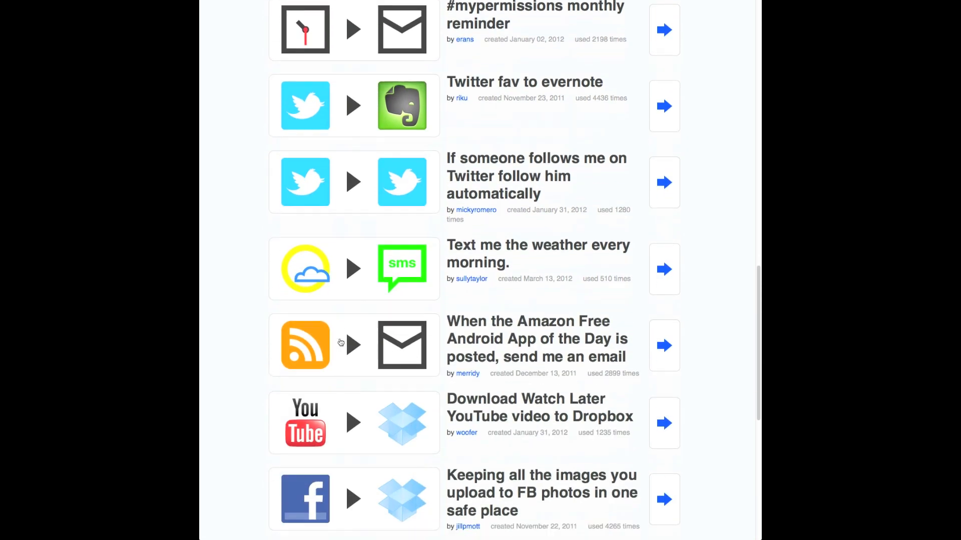
scroll(down, 3)
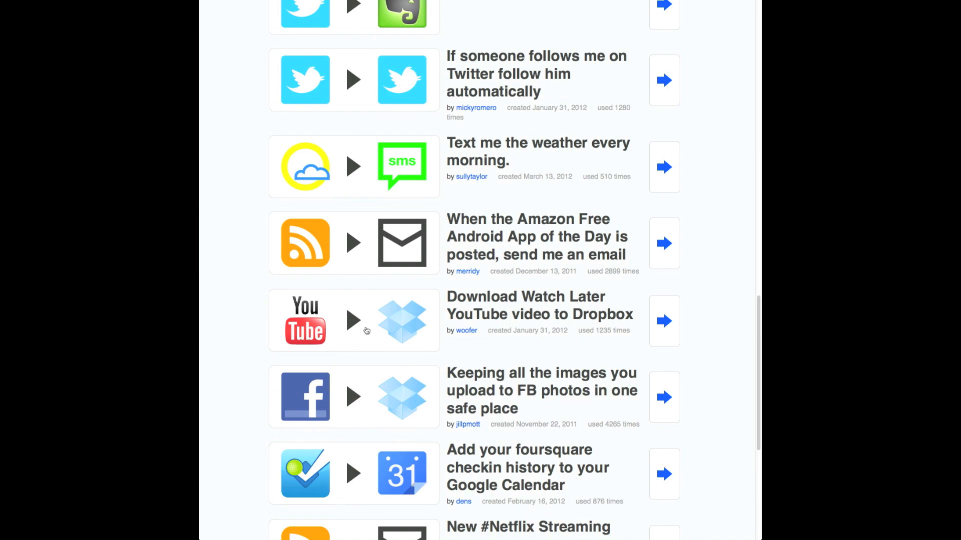
scroll(down, 3)
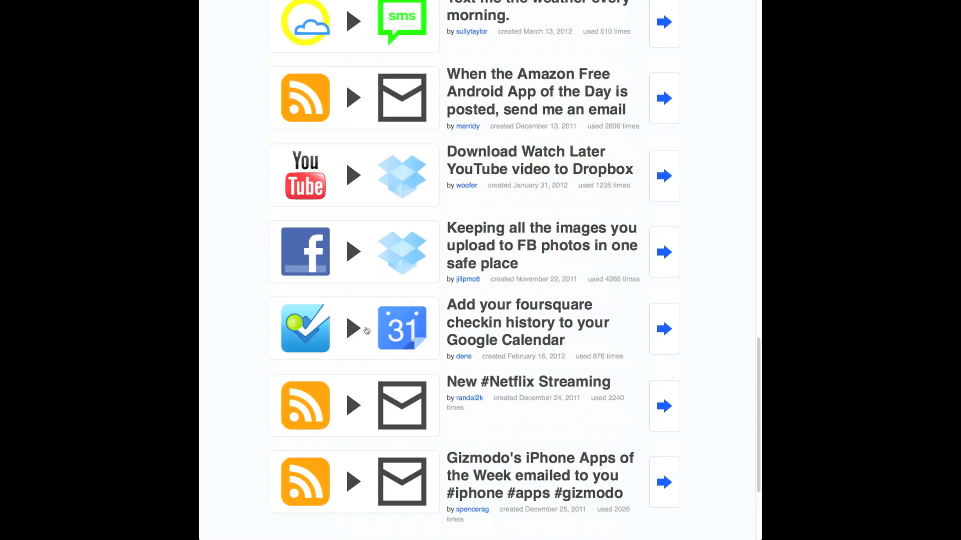
scroll(down, 3)
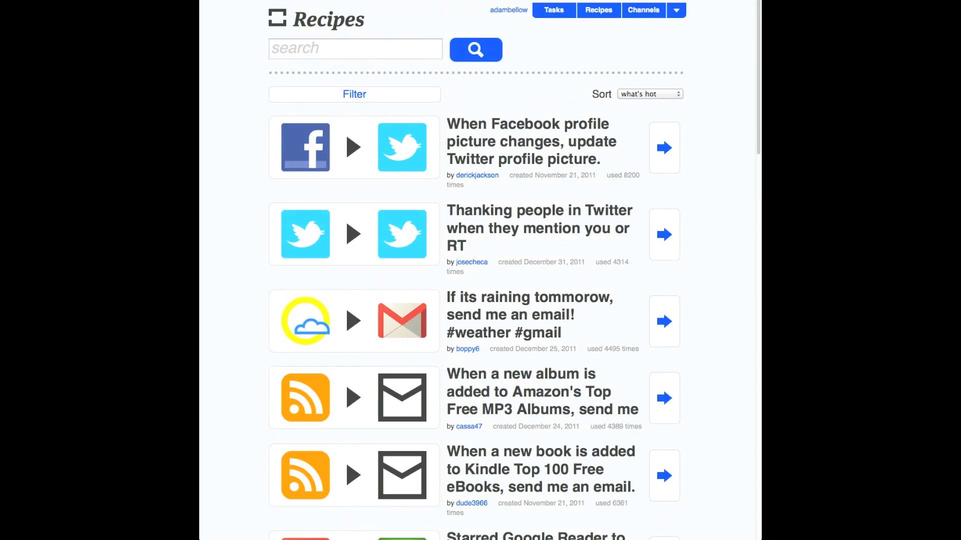
mouse_move(556, 10)
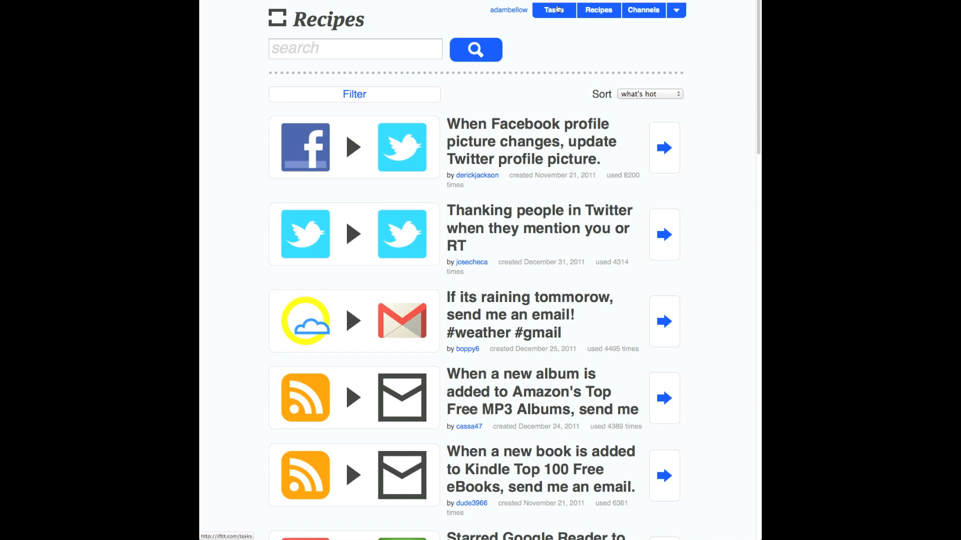
Step: Go to Your tasks and begin creating a new task
click(553, 10)
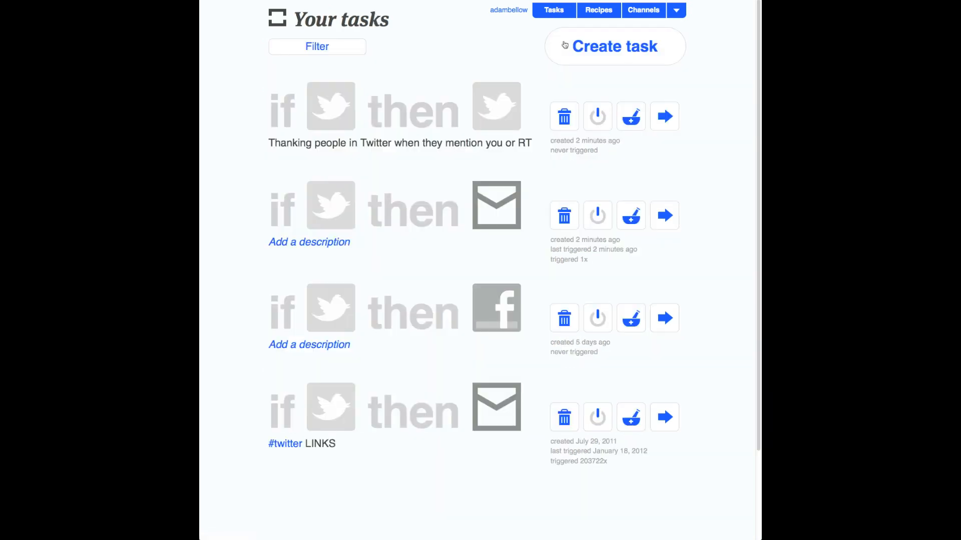
click(595, 48)
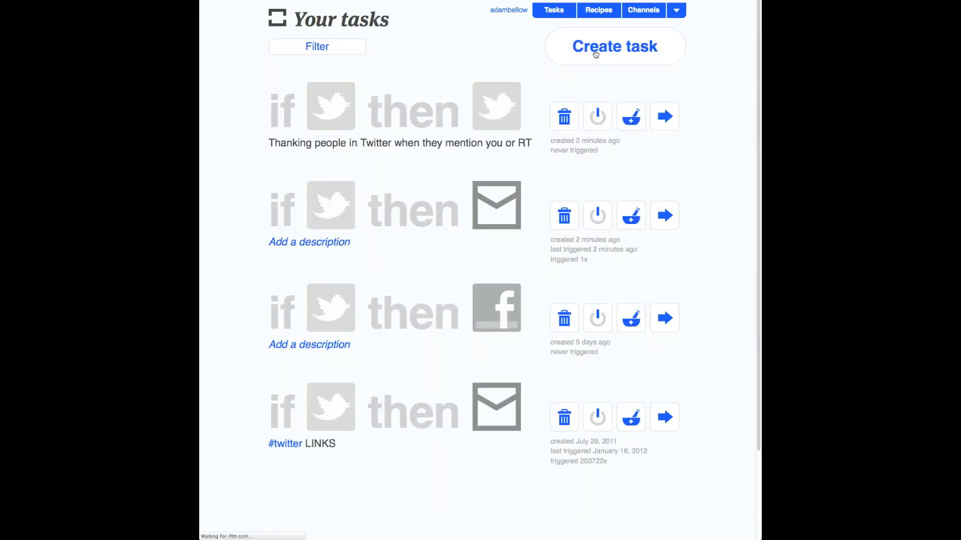
Step: Choose Twitter's 'New favorite tweet' as the trigger and complete it
click(614, 46)
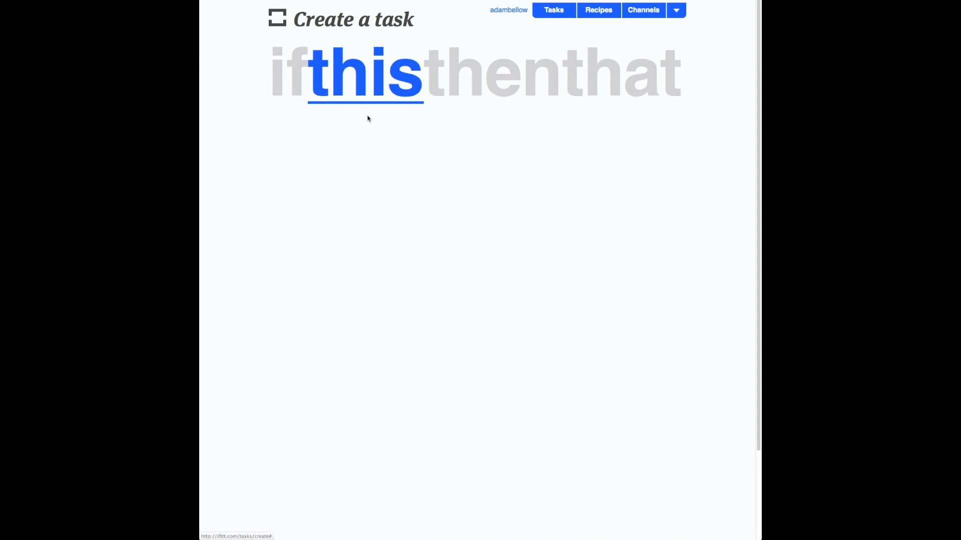
click(365, 75)
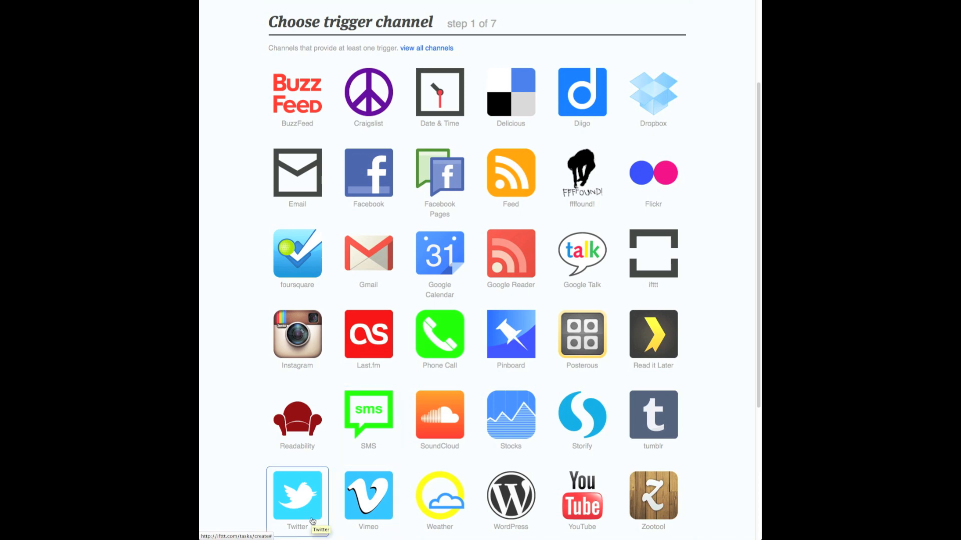
click(298, 496)
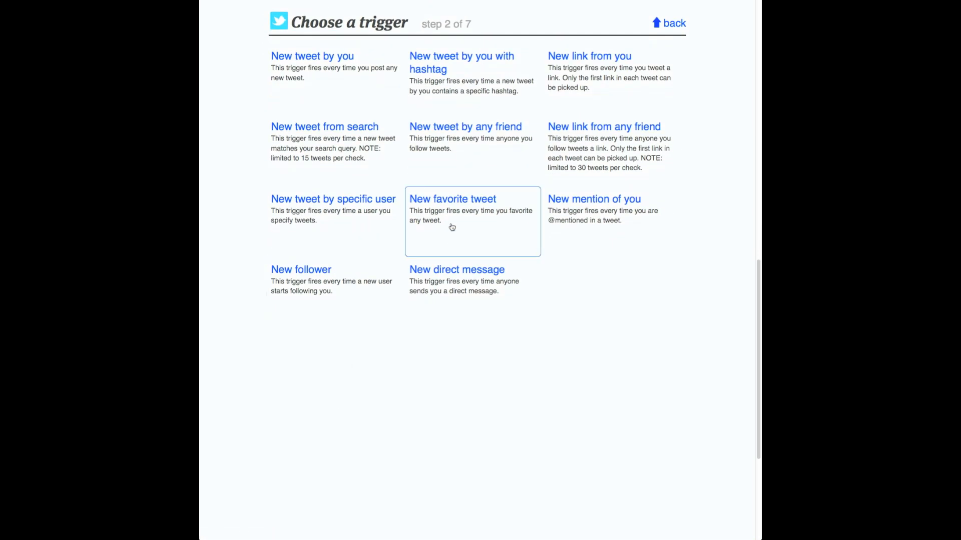
click(453, 198)
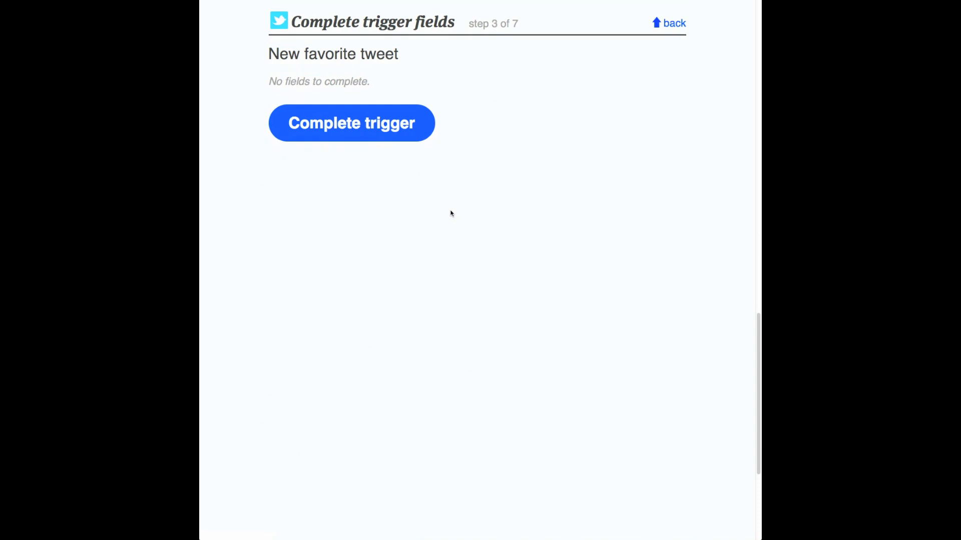
click(352, 122)
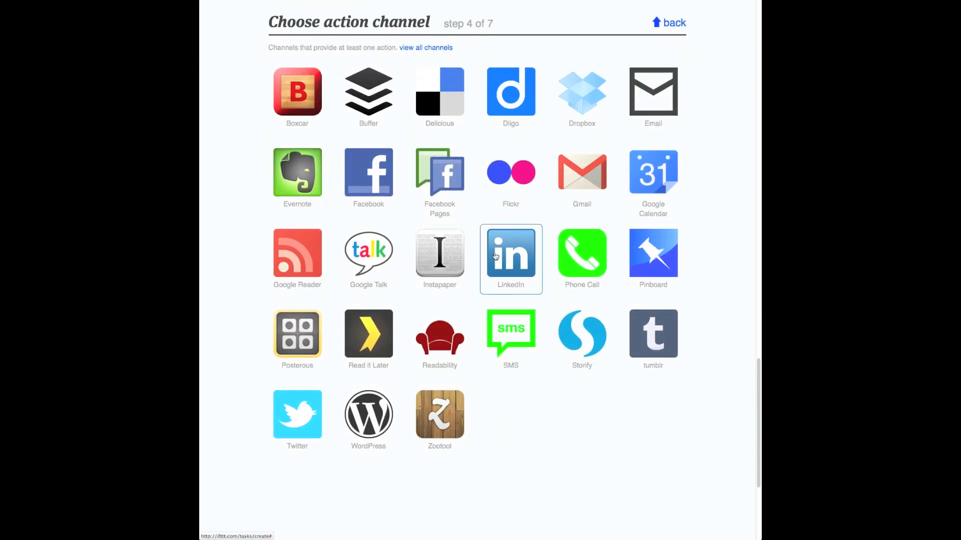
mouse_move(370, 291)
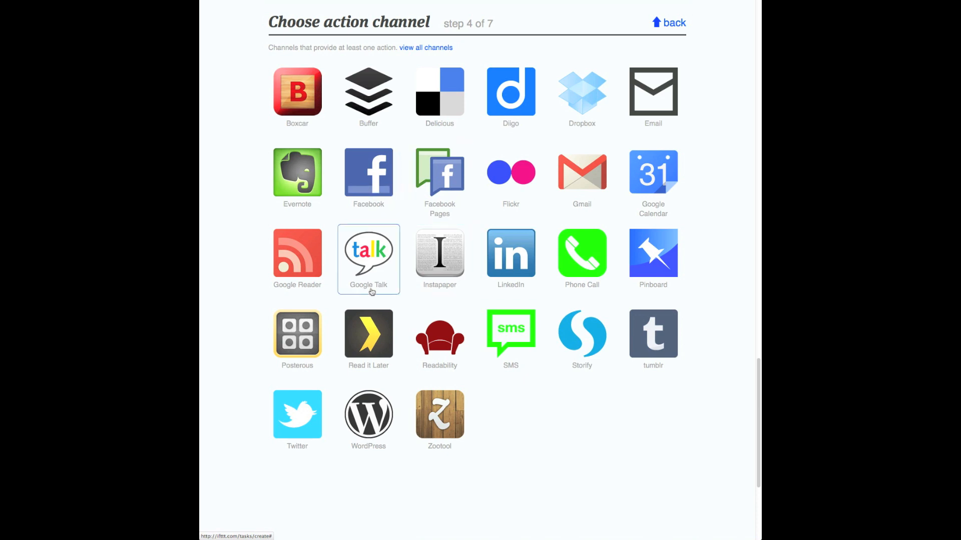
mouse_move(369, 328)
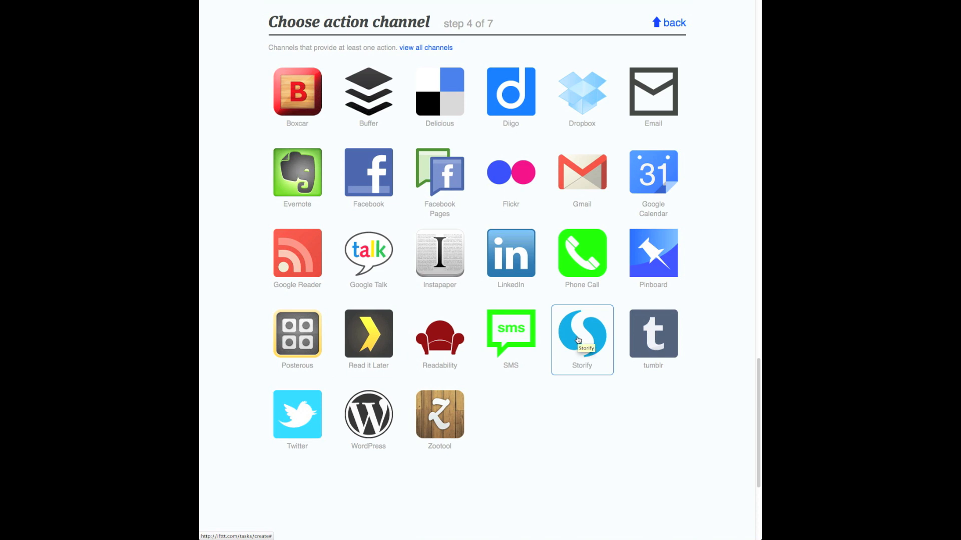
mouse_move(543, 403)
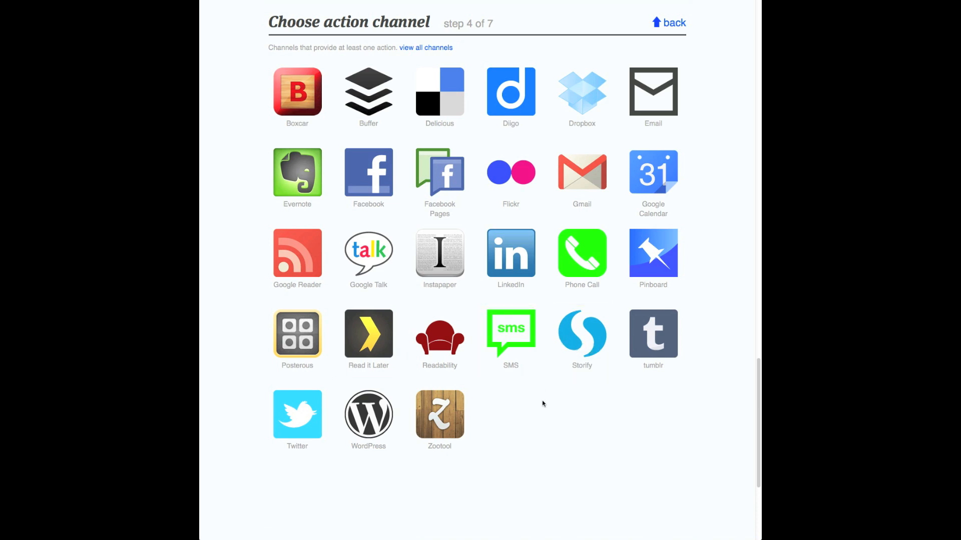
mouse_move(561, 194)
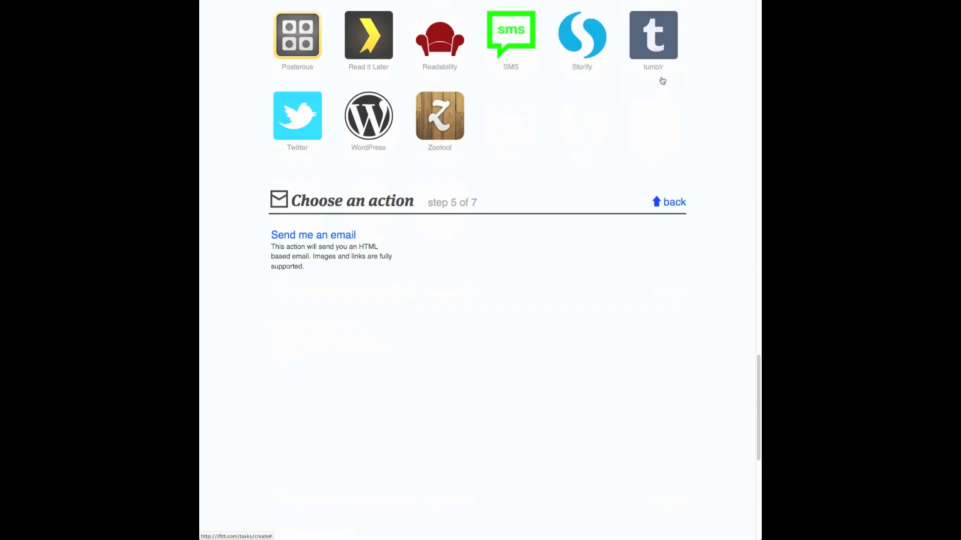
Step: Set 'Send me an email' as the action with default subject and Link to Tweet body, then complete it
click(312, 235)
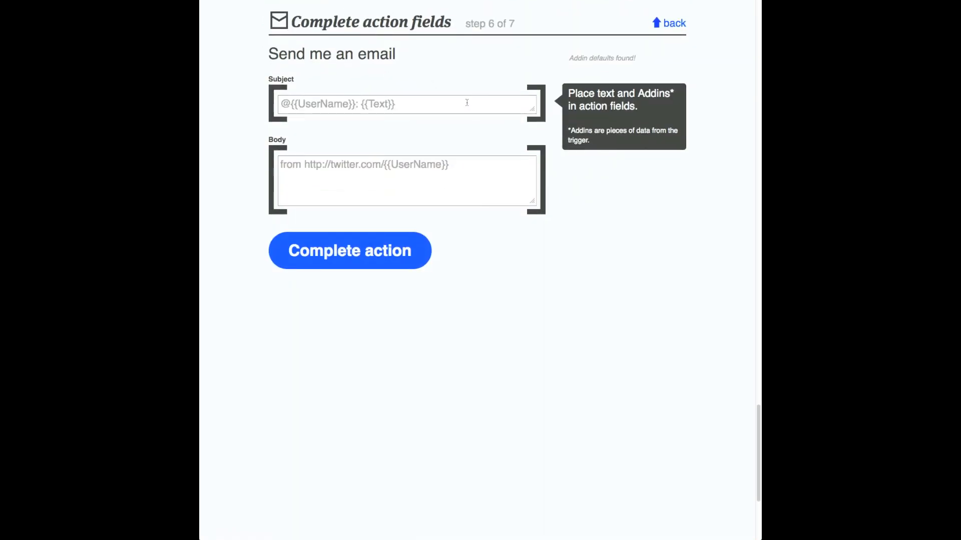
click(406, 104)
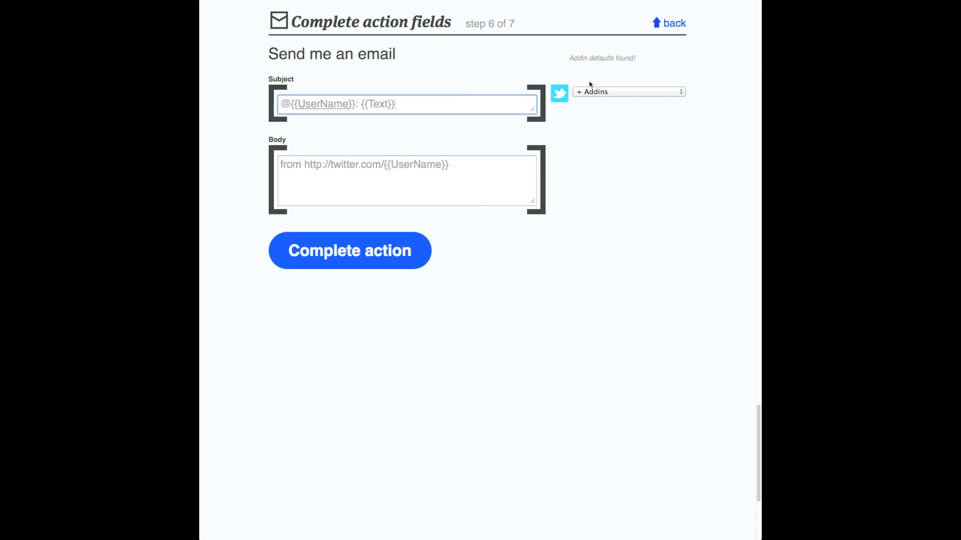
click(629, 91)
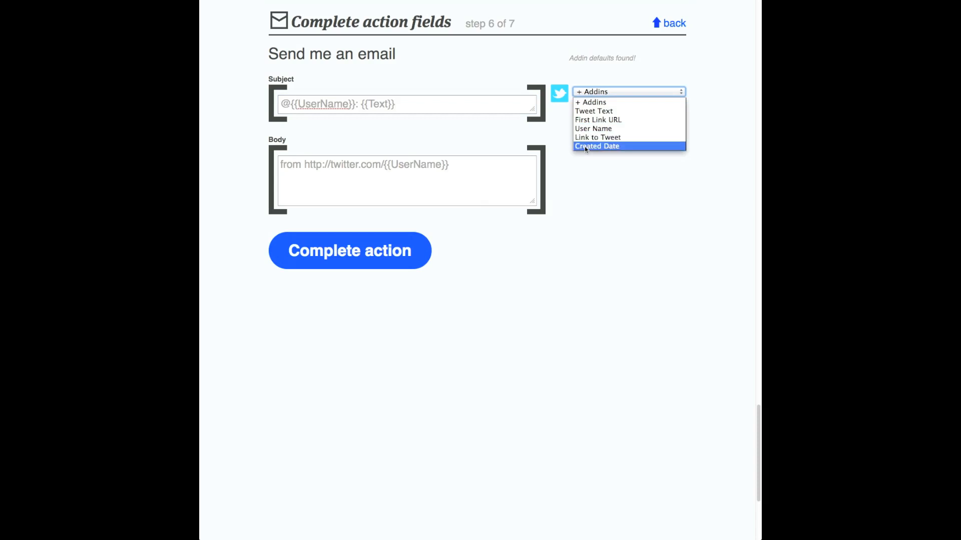
click(406, 180)
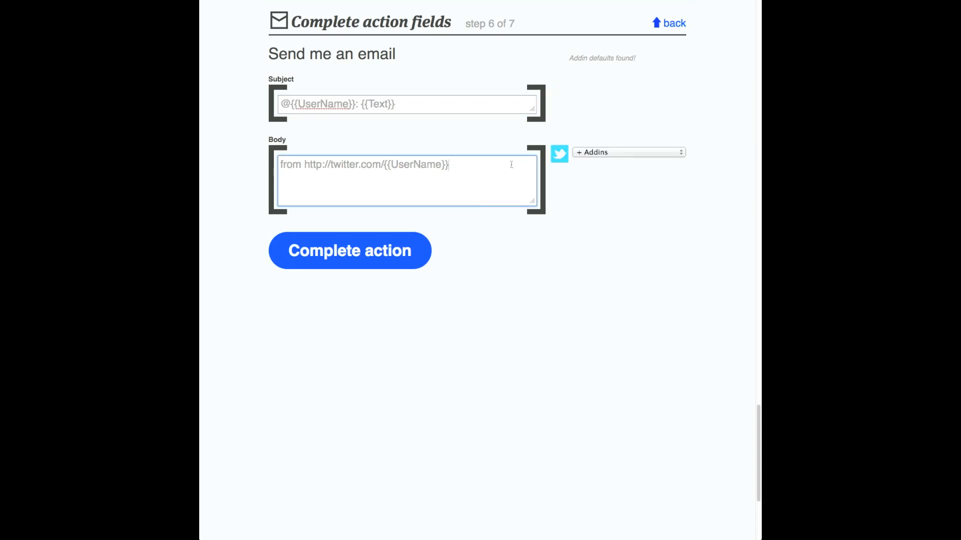
click(629, 152)
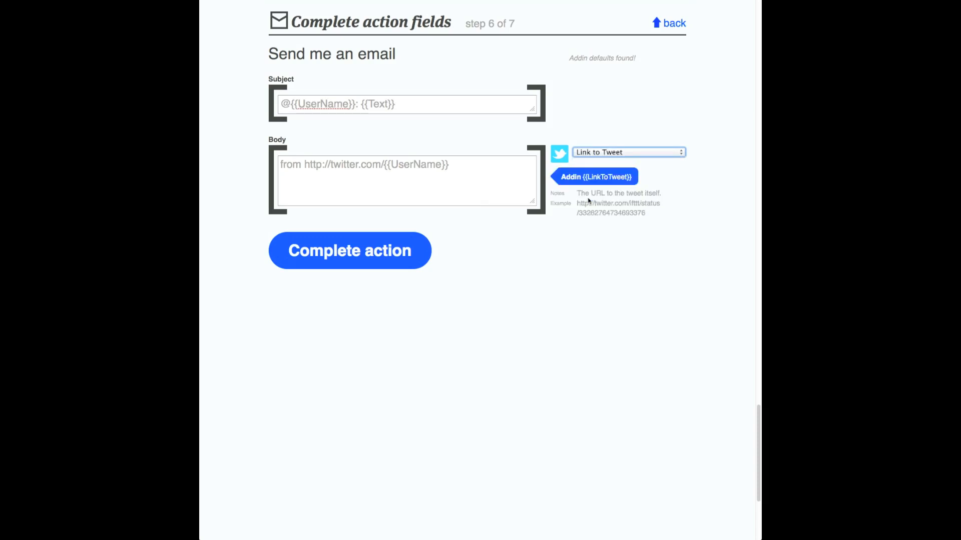
click(350, 250)
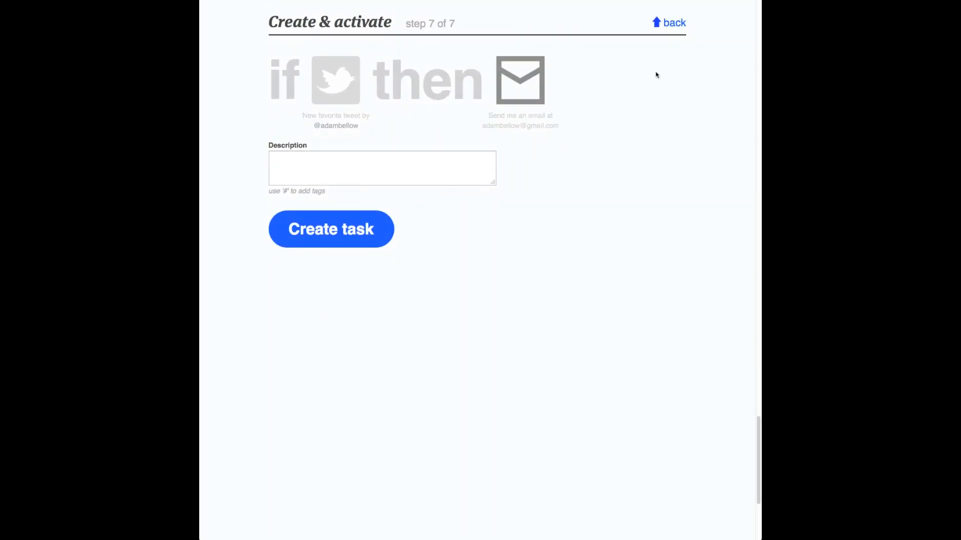
Step: Create and activate the favorite-tweet-to-email task, returning to the builder's first step
click(672, 23)
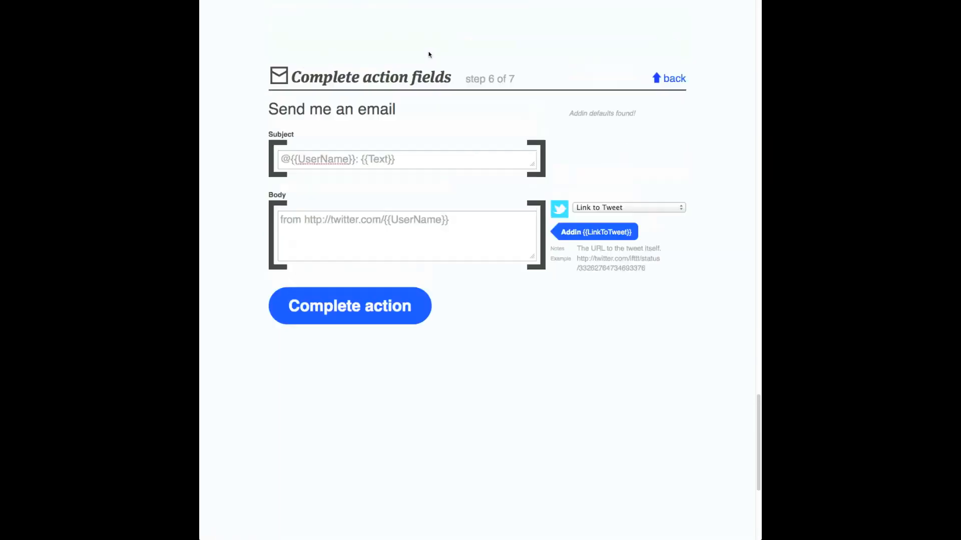
click(349, 306)
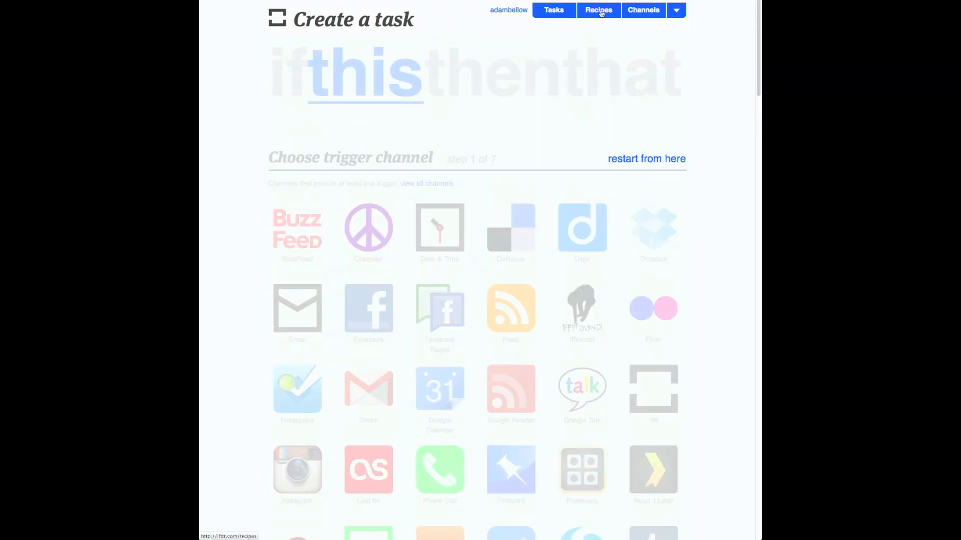
Step: From Recipes, locate and open the 'If its raining tommorow' email recipe
click(598, 10)
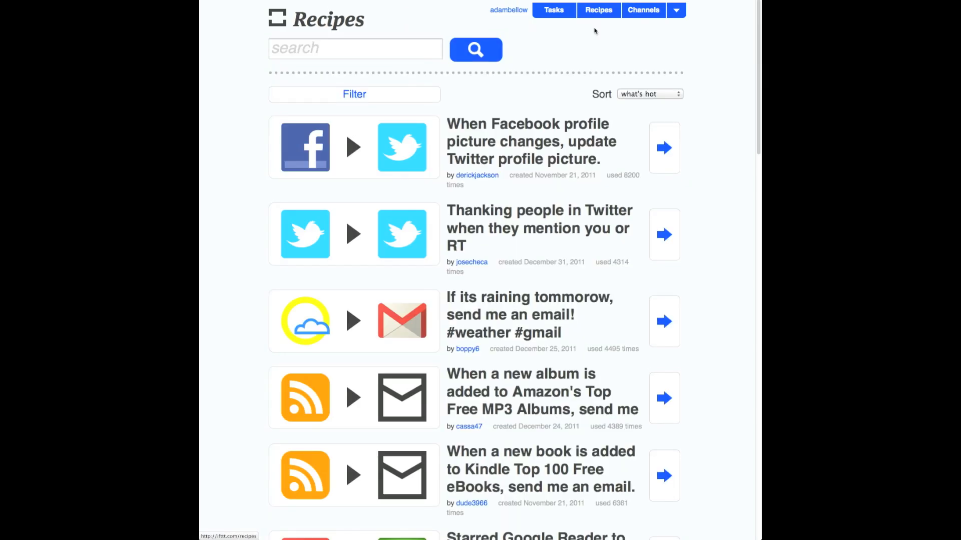
scroll(down, 3)
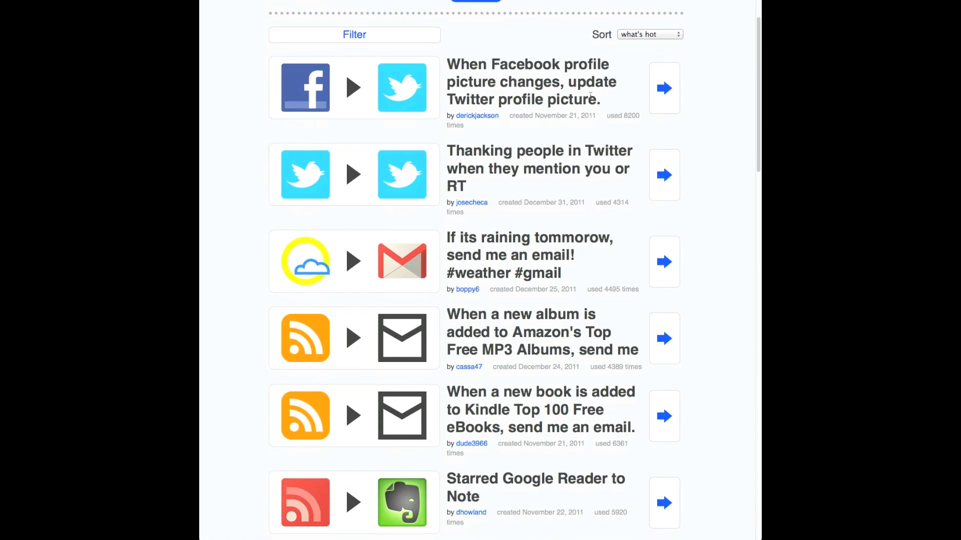
scroll(down, 3)
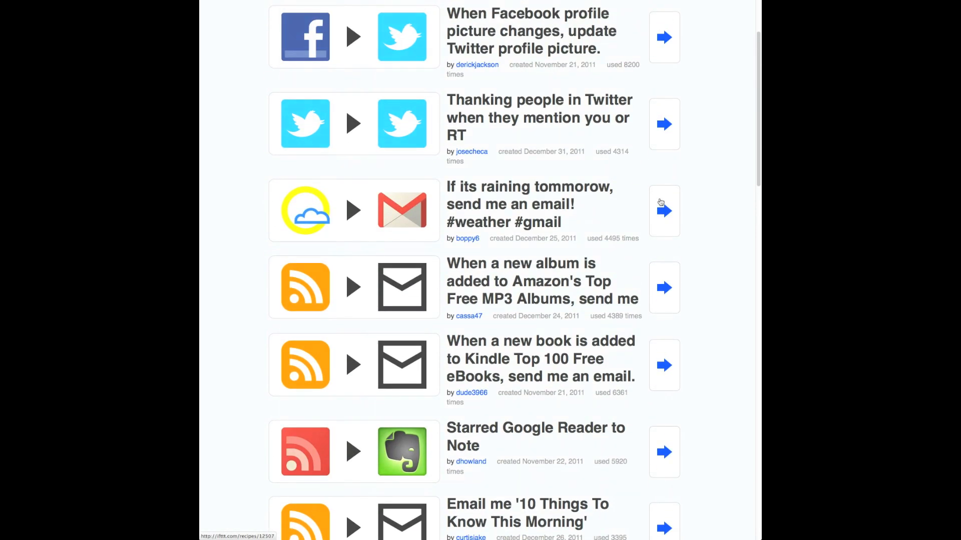
click(665, 211)
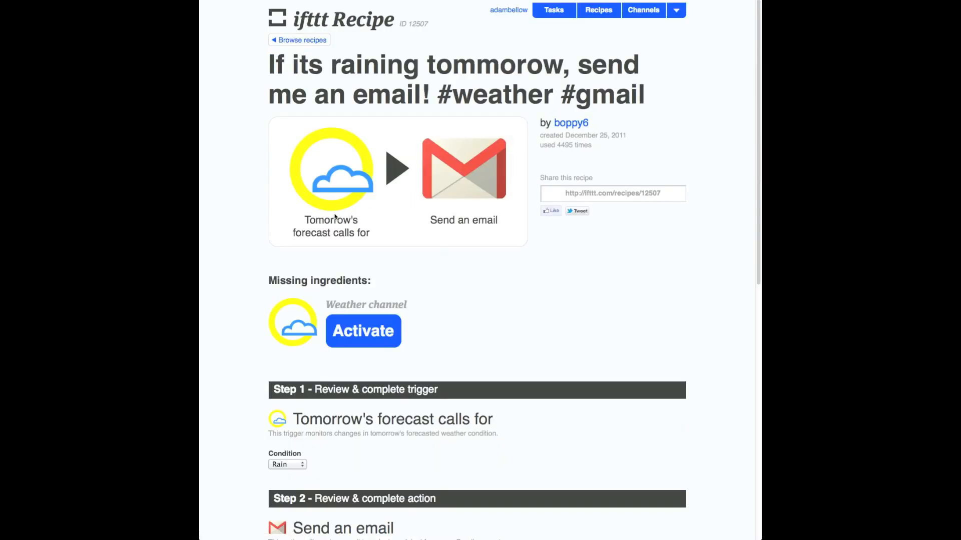
mouse_move(366, 197)
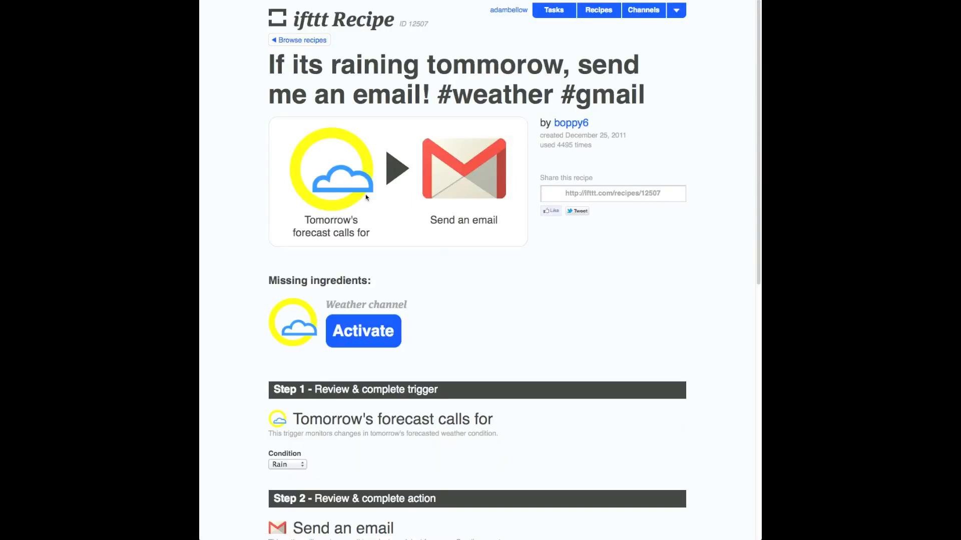
Step: Review the forecast condition options and begin activating the Weather channel
scroll(down, 3)
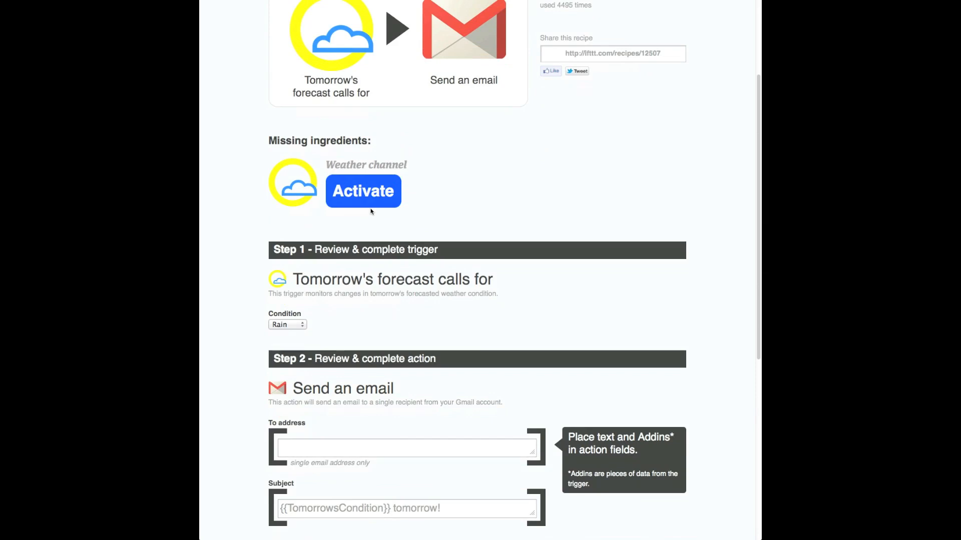
click(287, 324)
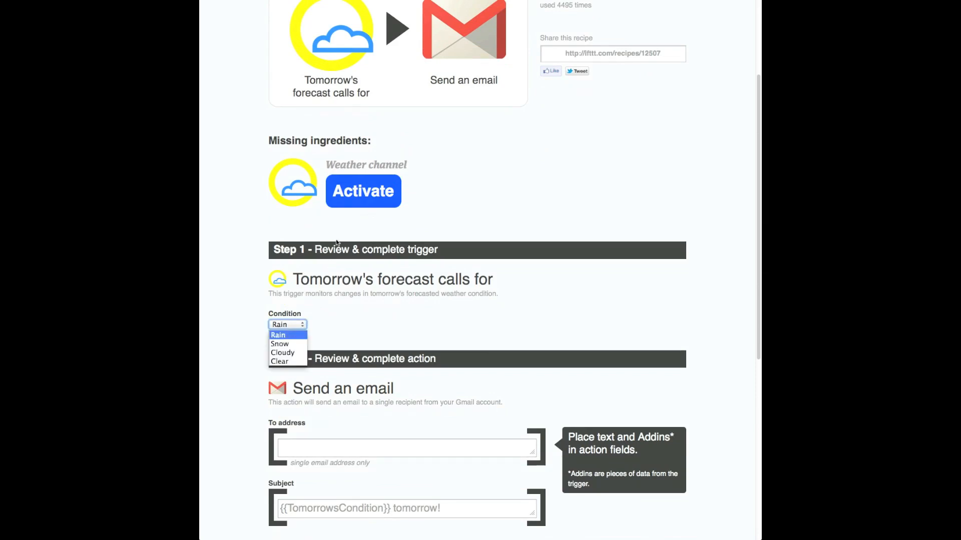
click(362, 191)
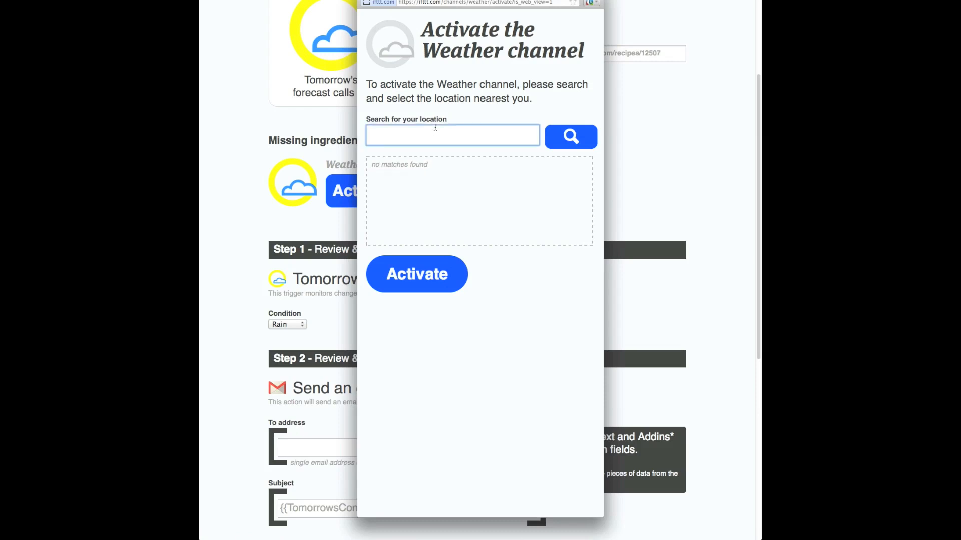
Step: Search 'new y' and activate the Weather channel for New York, New York
text(new york)
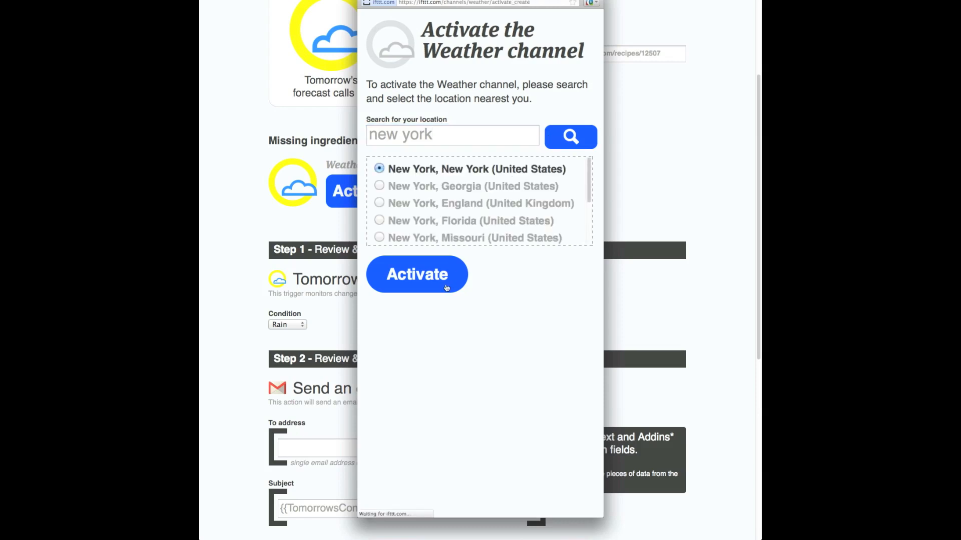
click(416, 274)
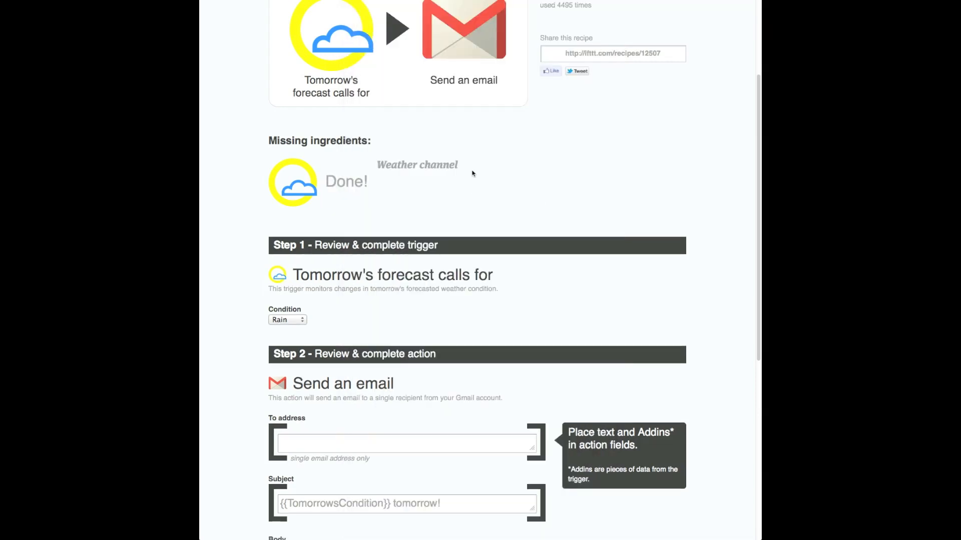